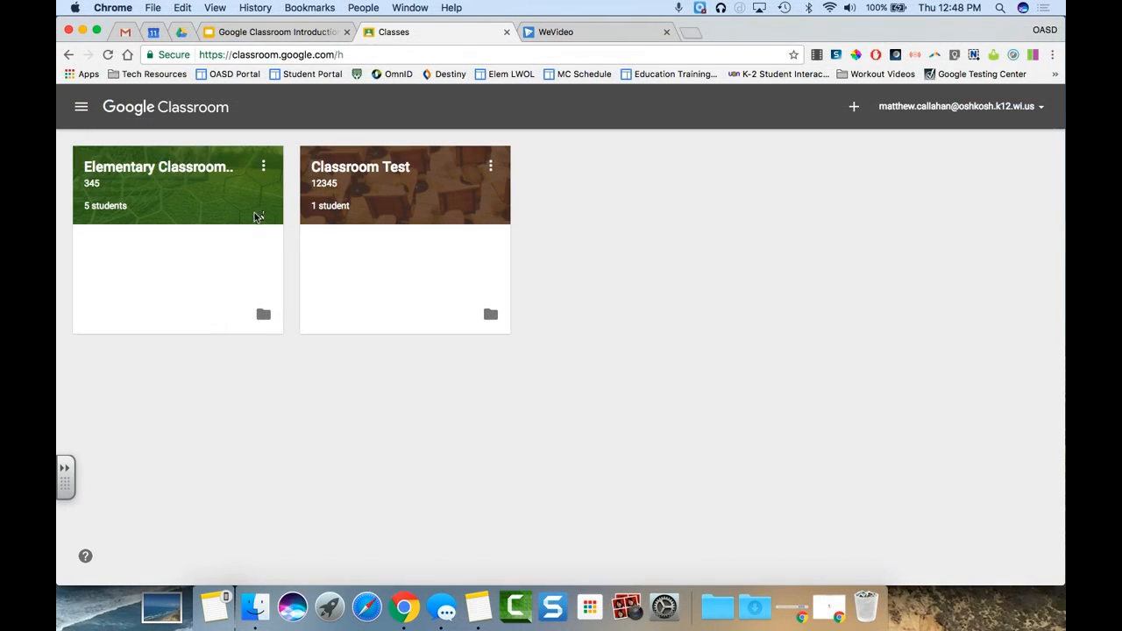
mouse_move(298, 245)
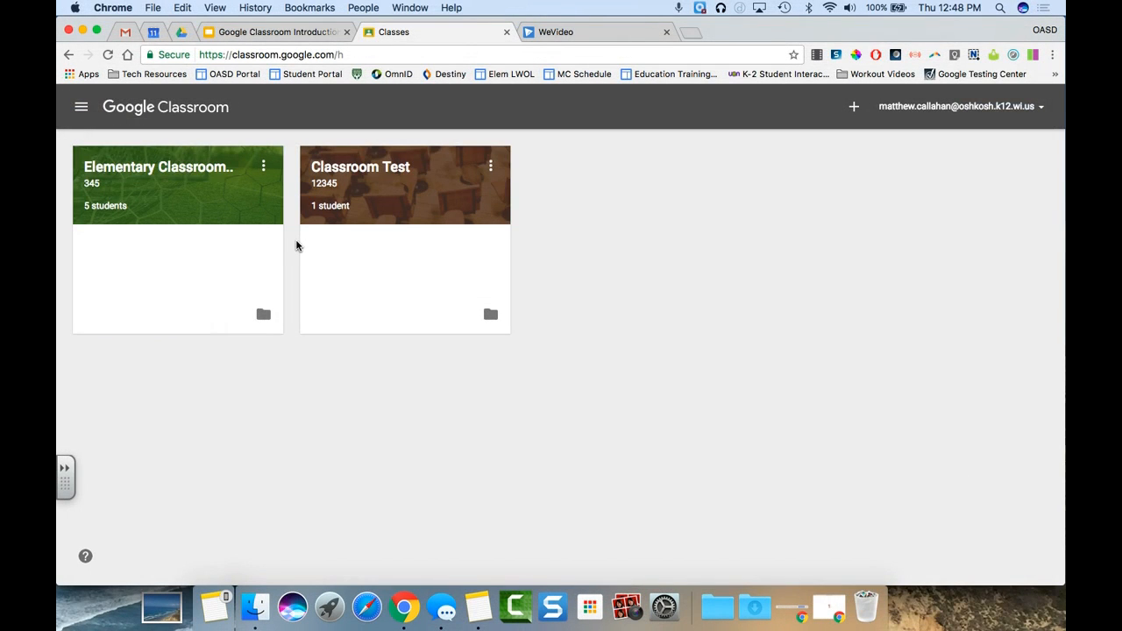
mouse_move(908, 90)
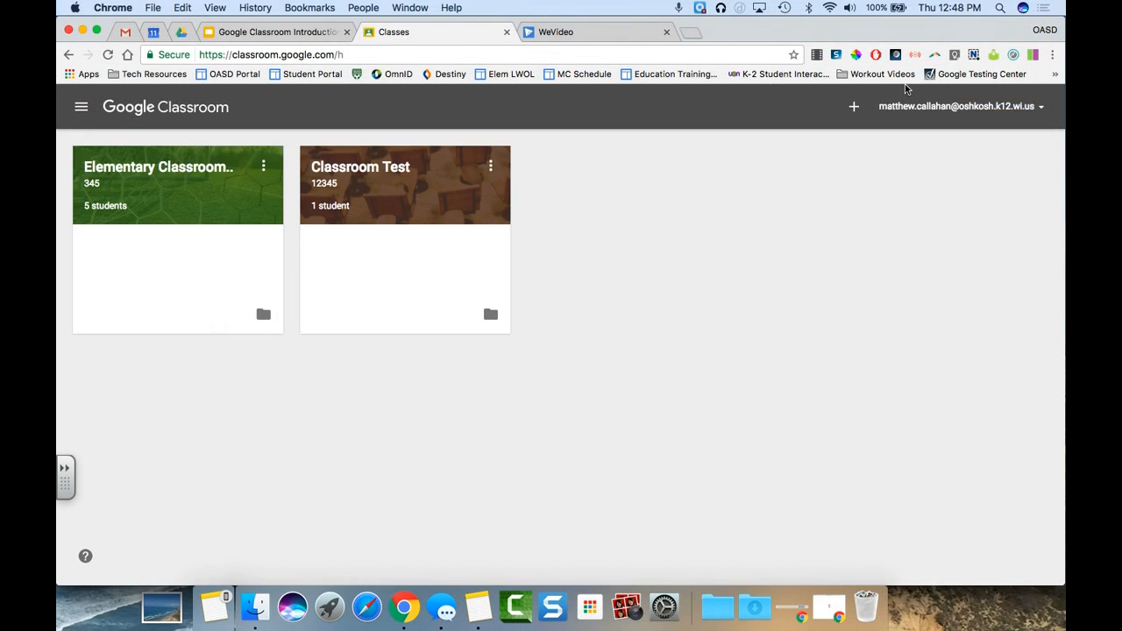
mouse_move(854, 107)
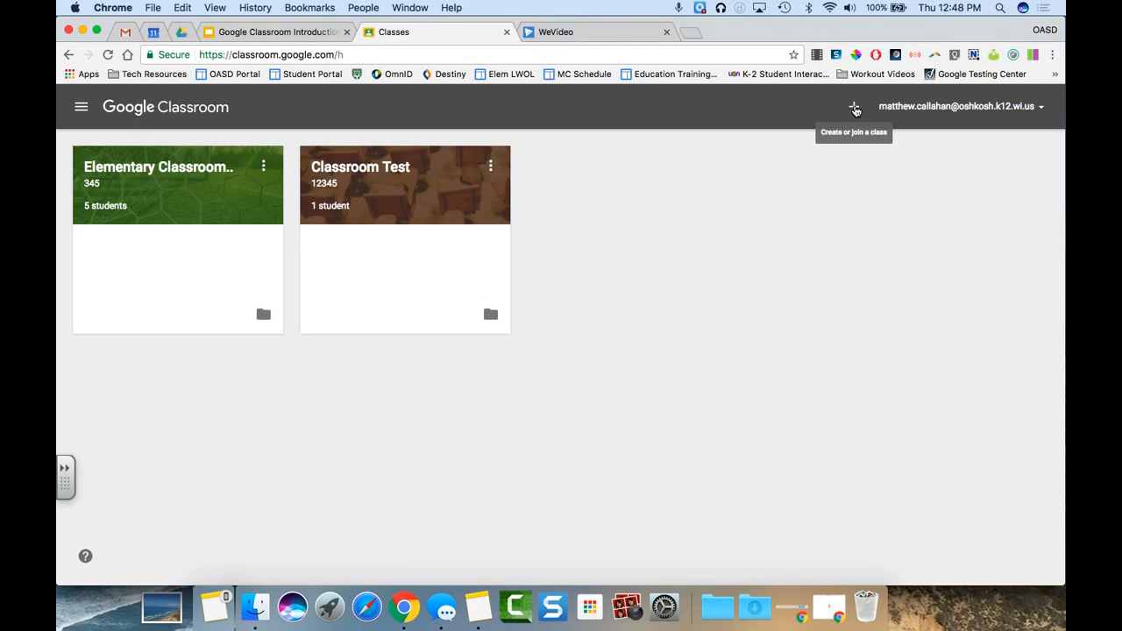
Enter the Elementary Classroom Test 345 class from the classes page.
click(854, 107)
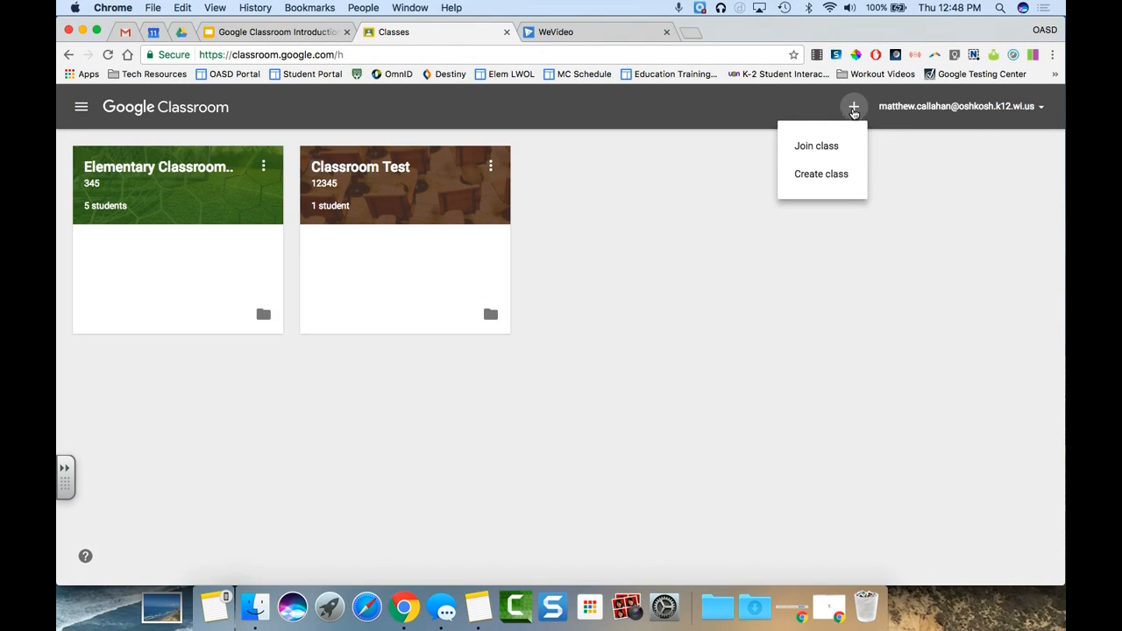
mouse_move(652, 247)
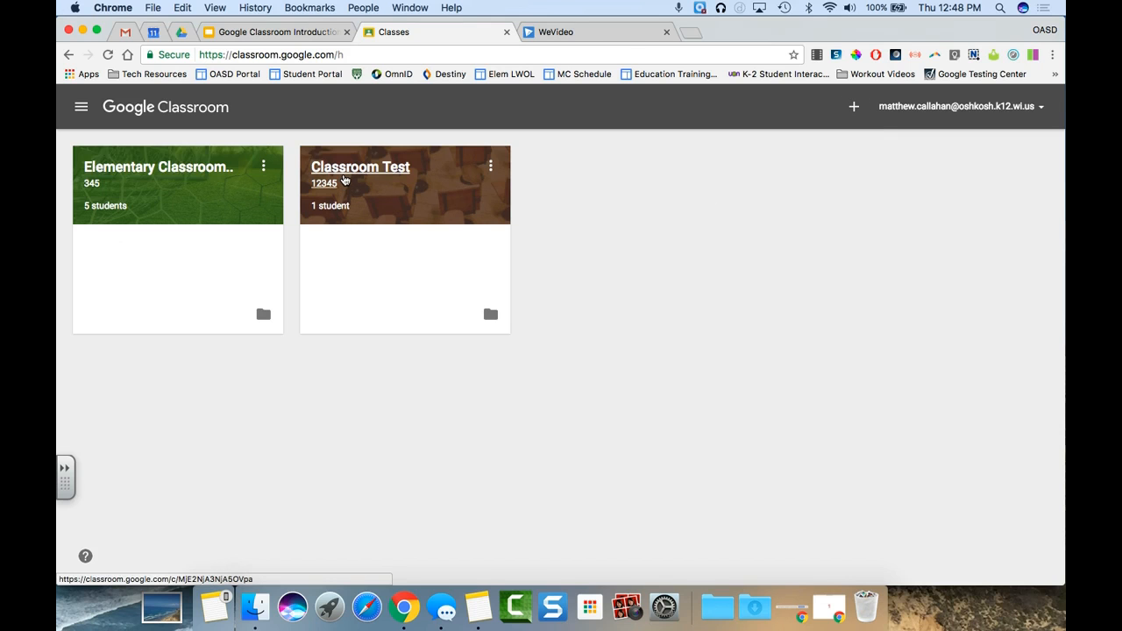
click(158, 166)
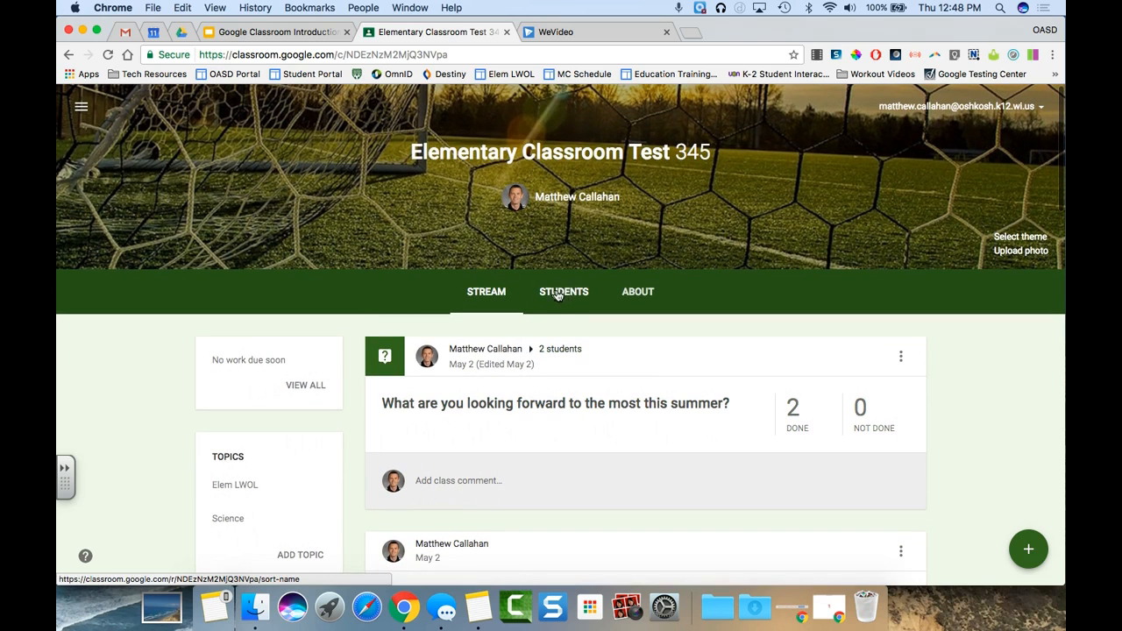
click(565, 291)
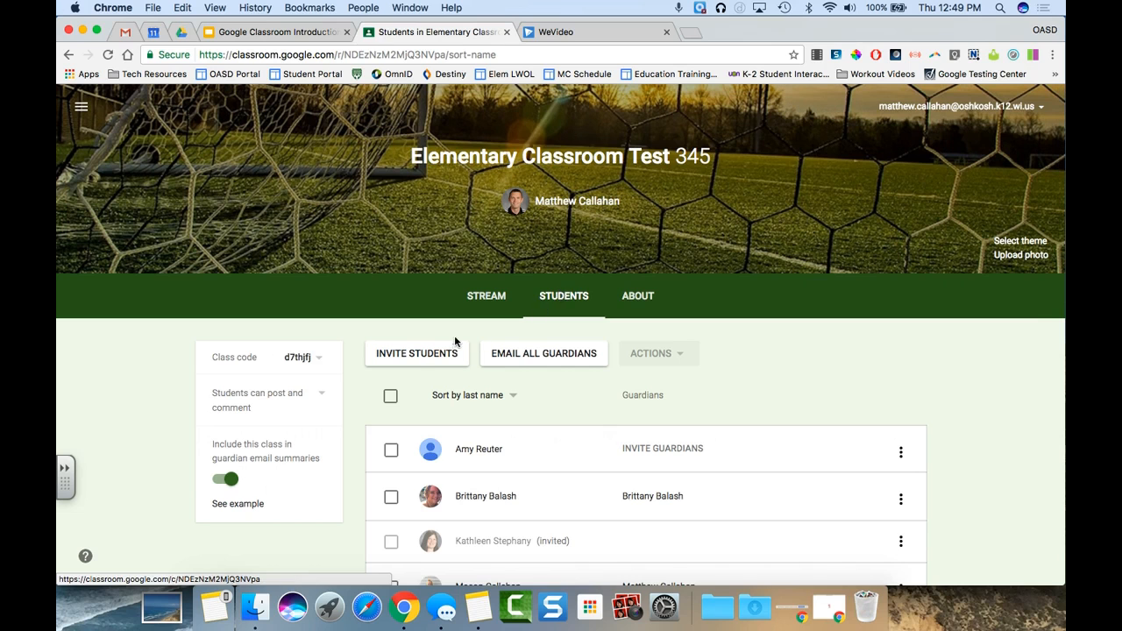
click(418, 352)
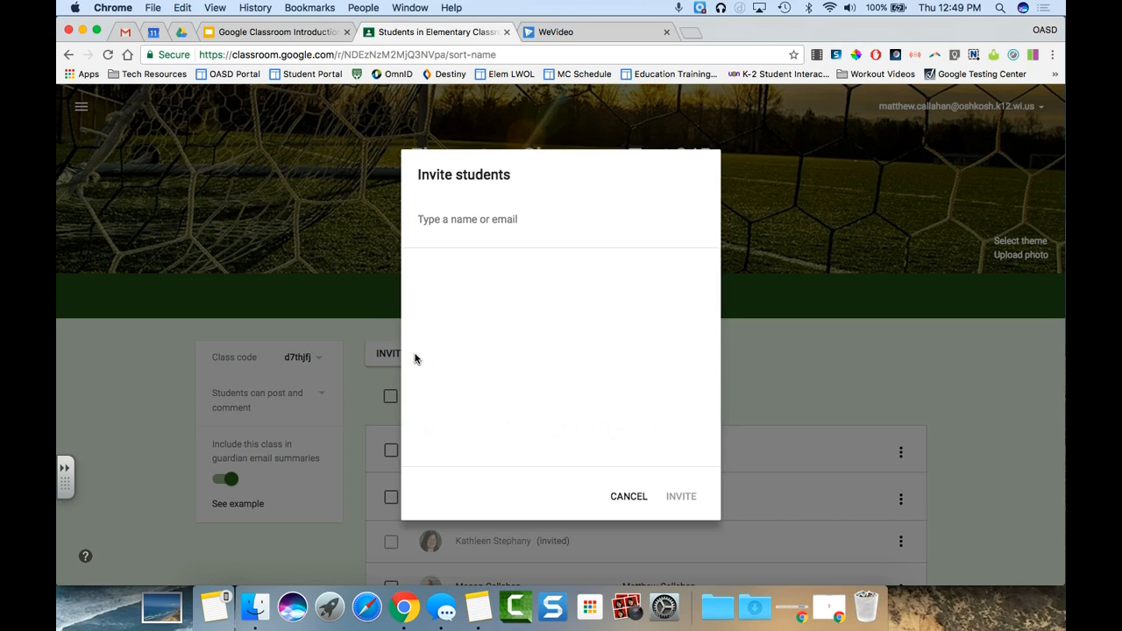
mouse_move(628, 495)
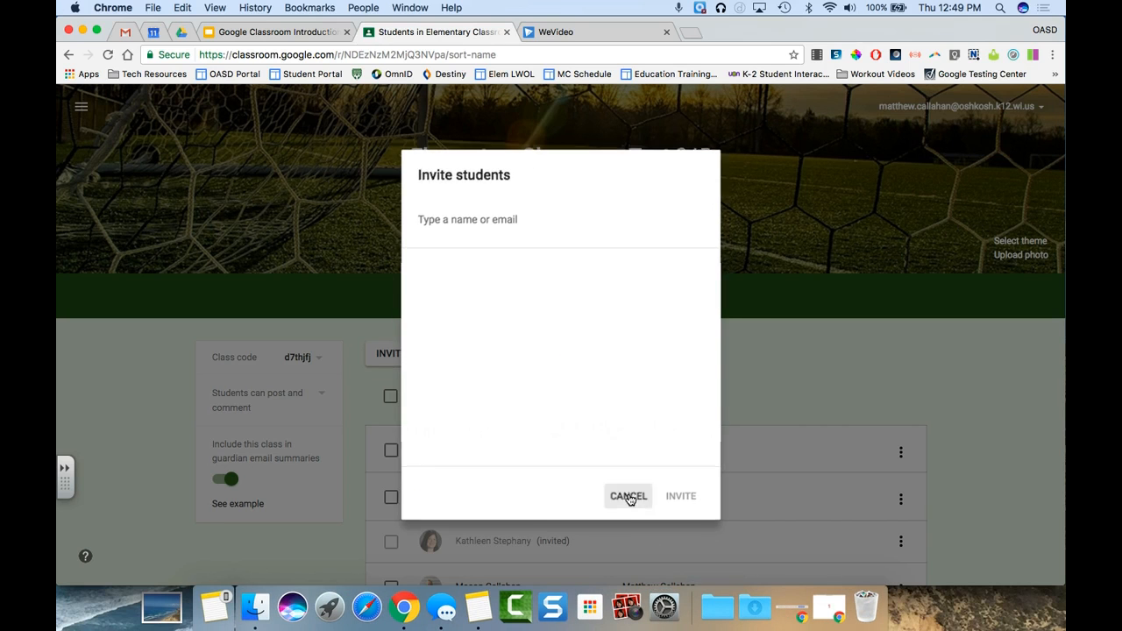
click(627, 494)
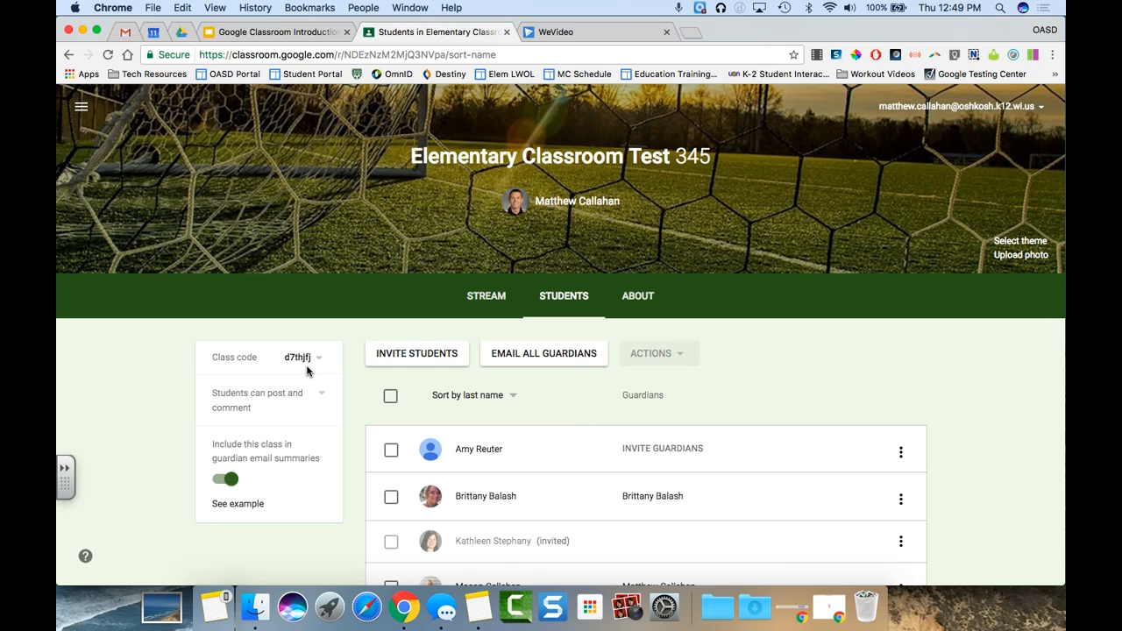
click(486, 295)
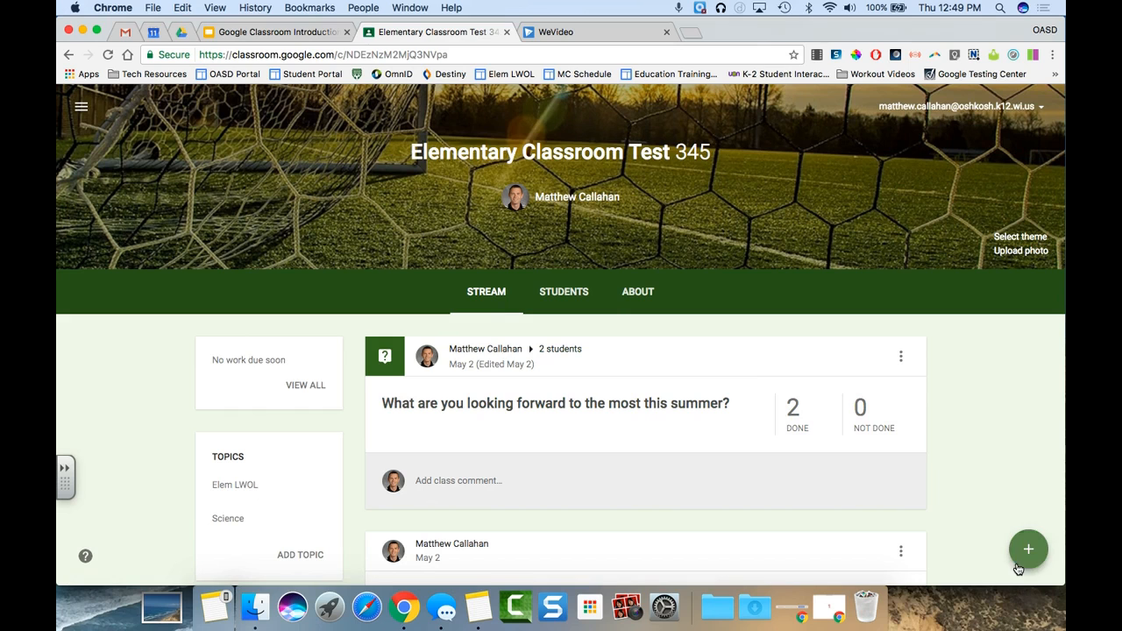
Show the new-post menu with reuse post, question, assignment and announcement choices.
click(1028, 549)
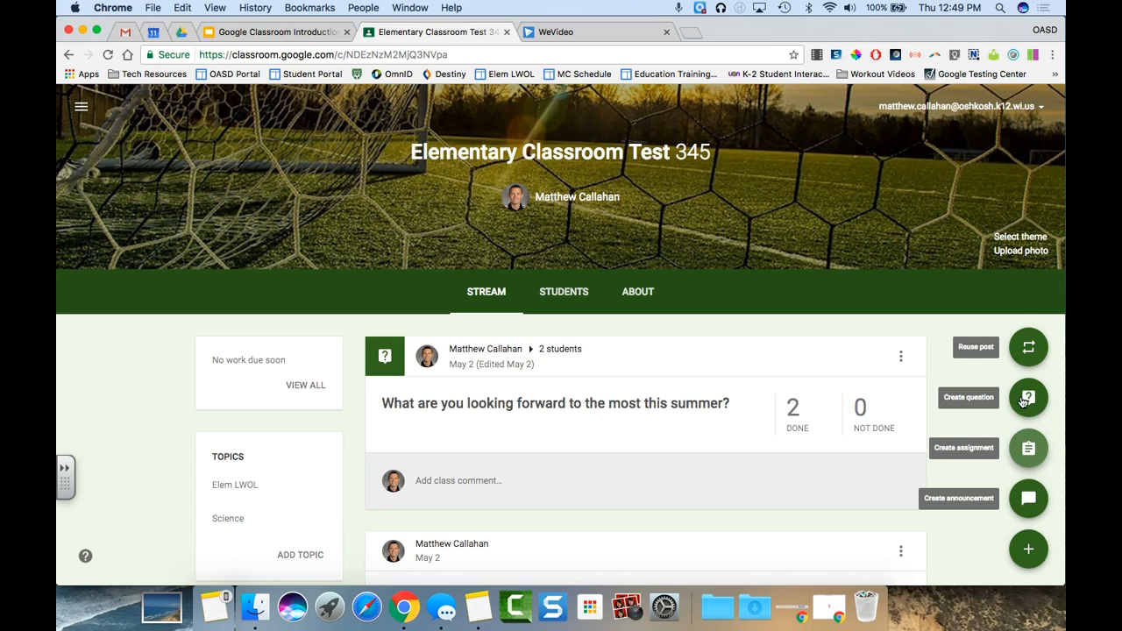
mouse_move(1028, 398)
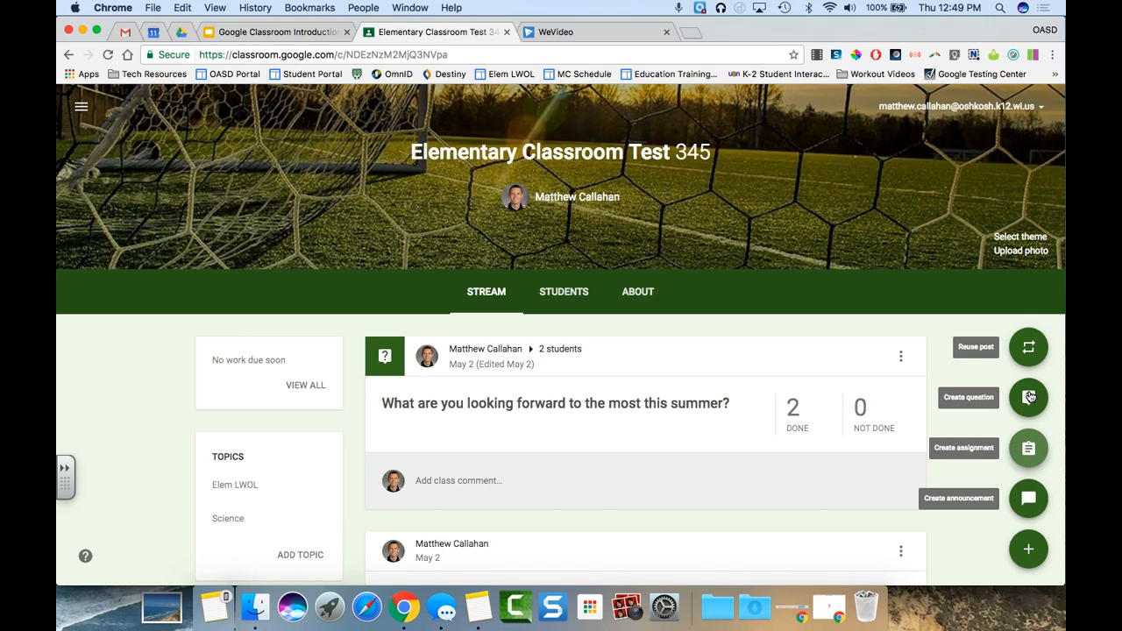
mouse_move(1028, 348)
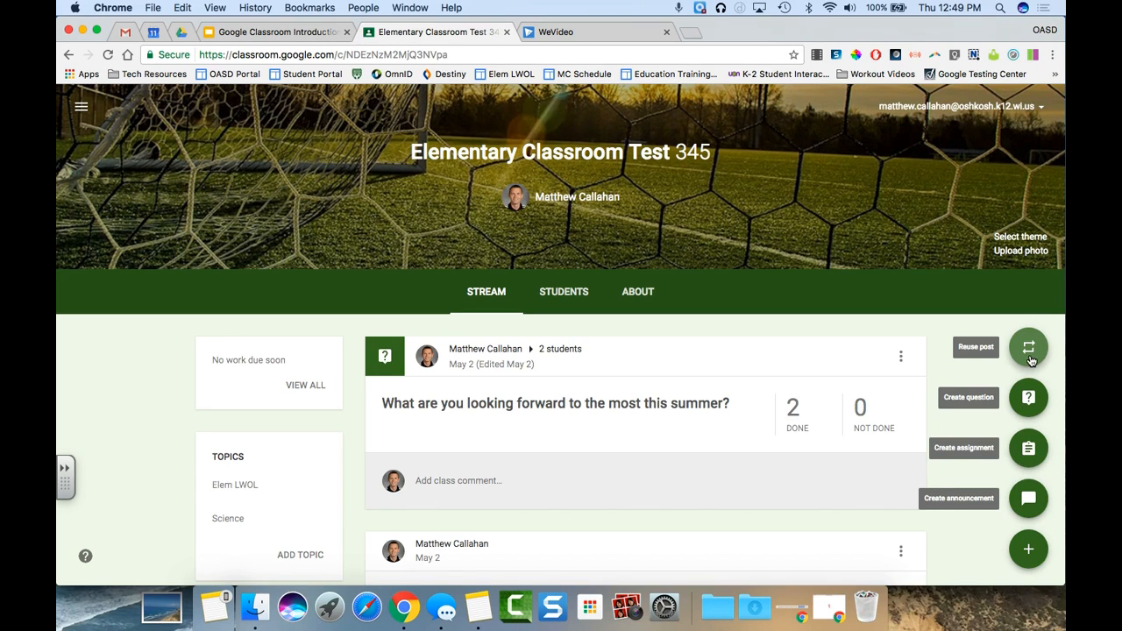
mouse_move(1032, 377)
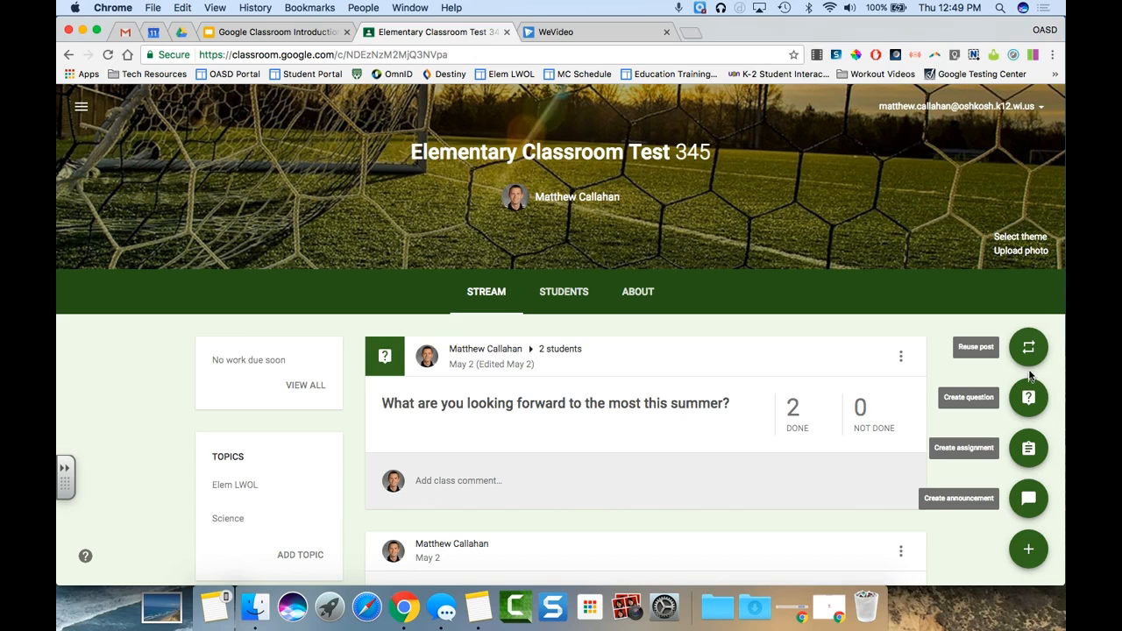
Start an assignment, attach the Intro Slide for Video from Drive, and show its sharing options.
click(1028, 449)
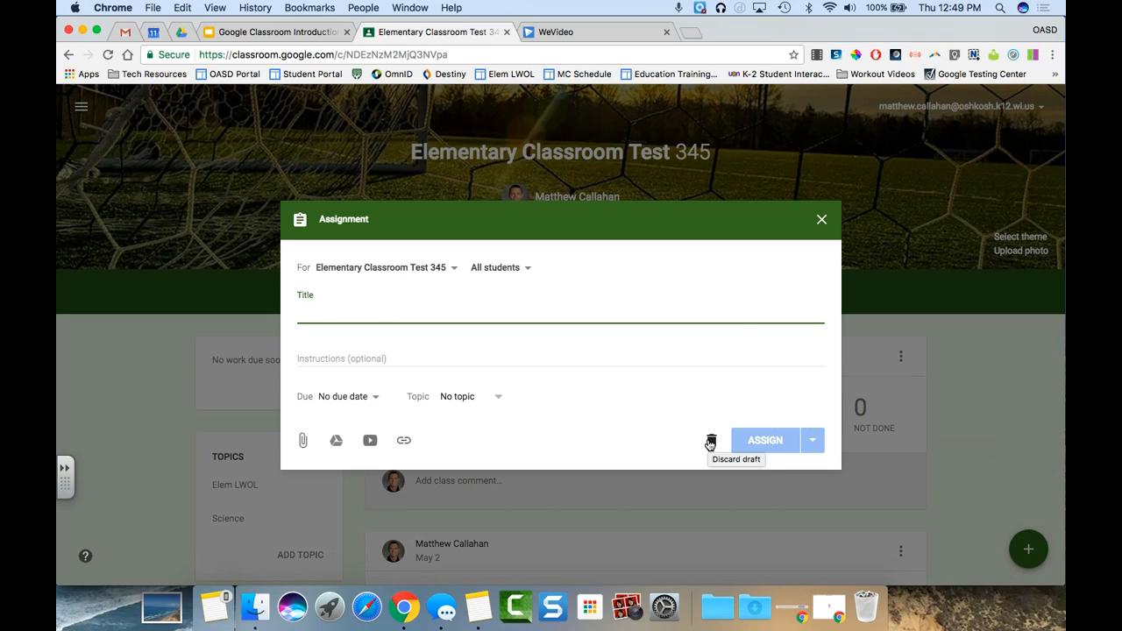
mouse_move(407, 435)
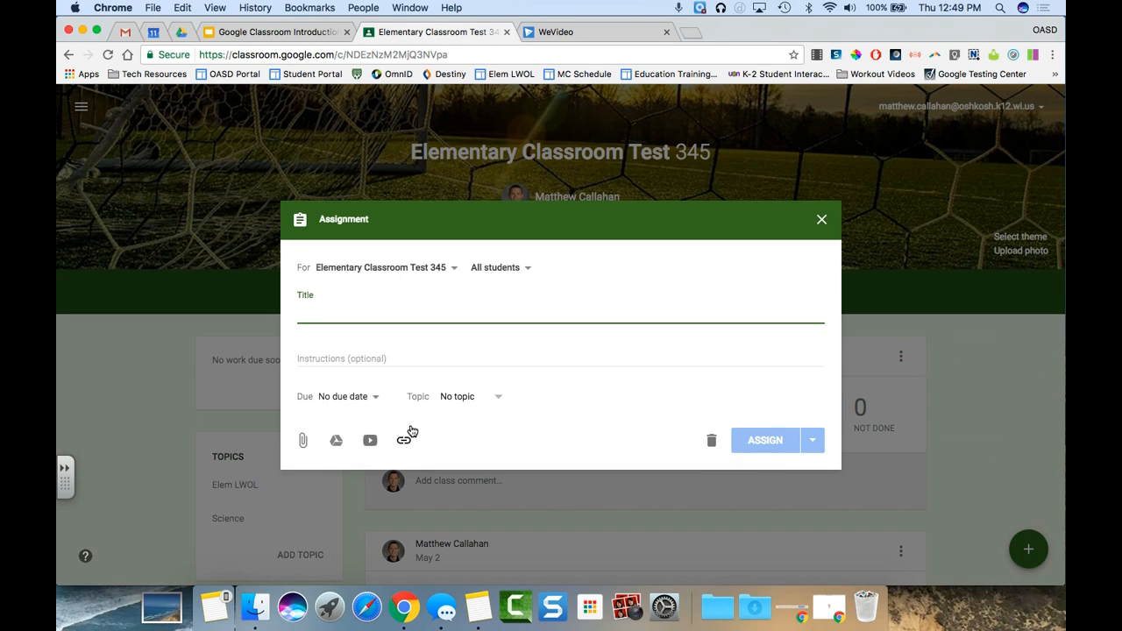
mouse_move(335, 442)
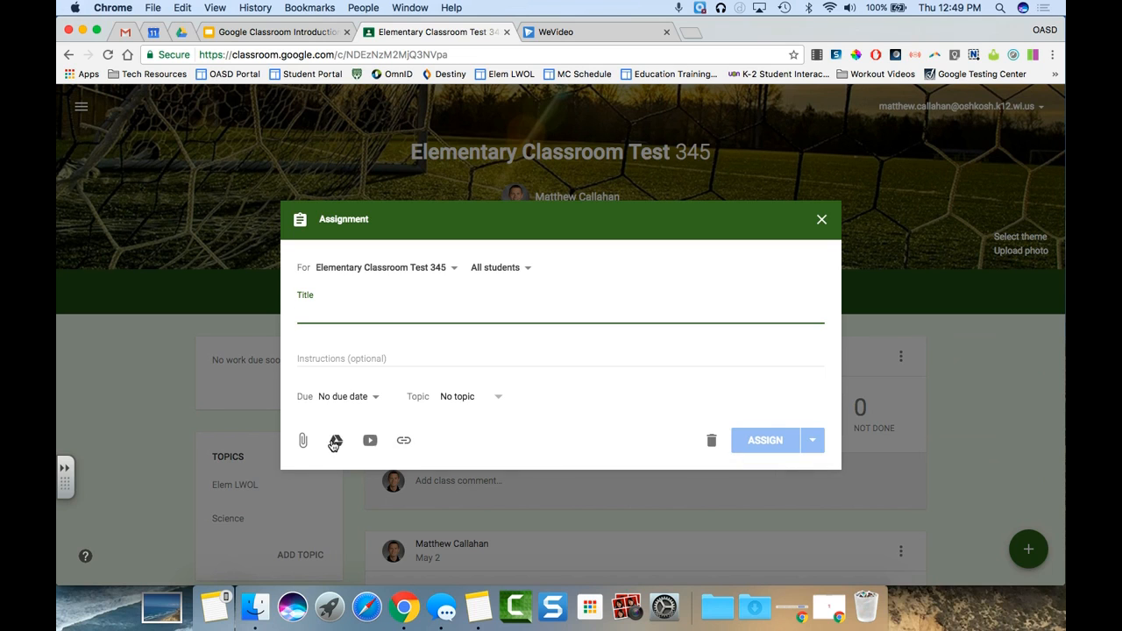
click(337, 440)
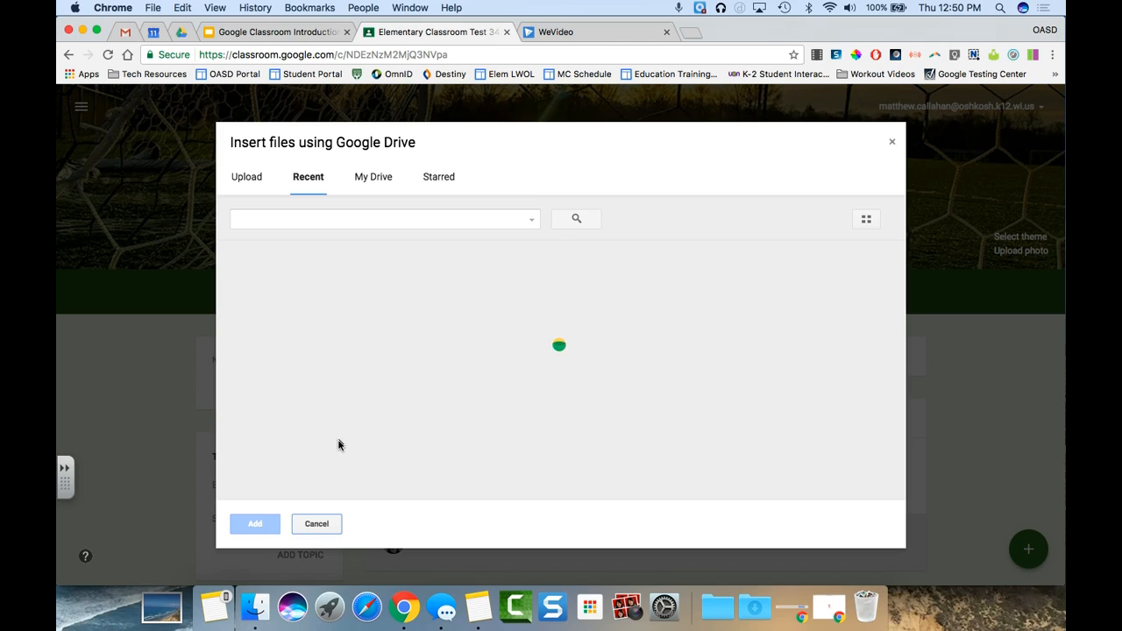
mouse_move(348, 256)
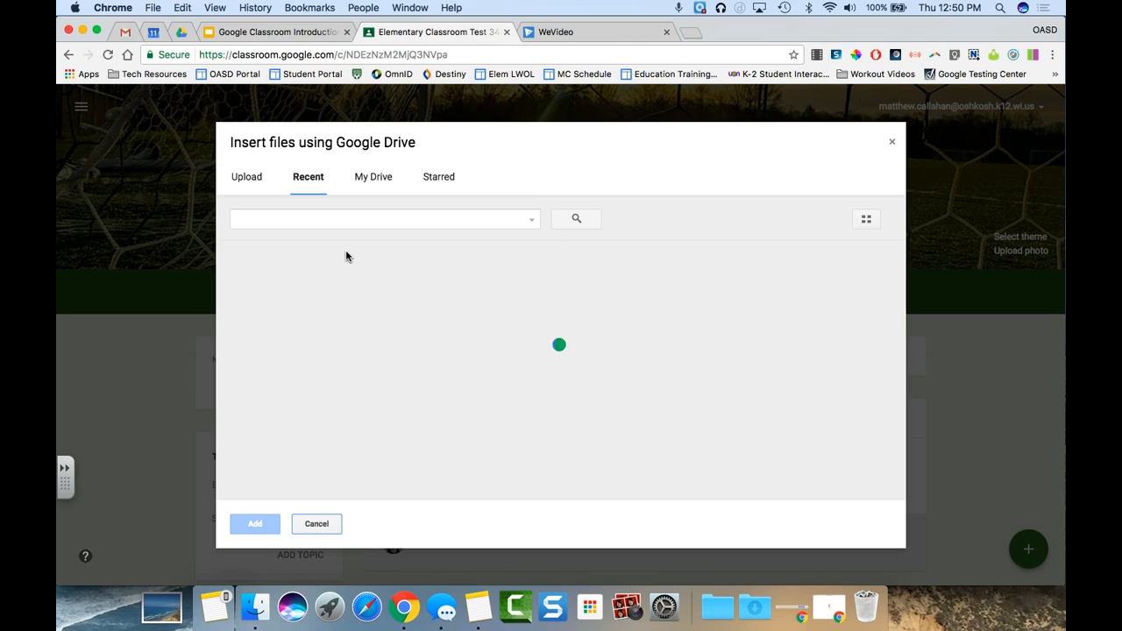
click(361, 316)
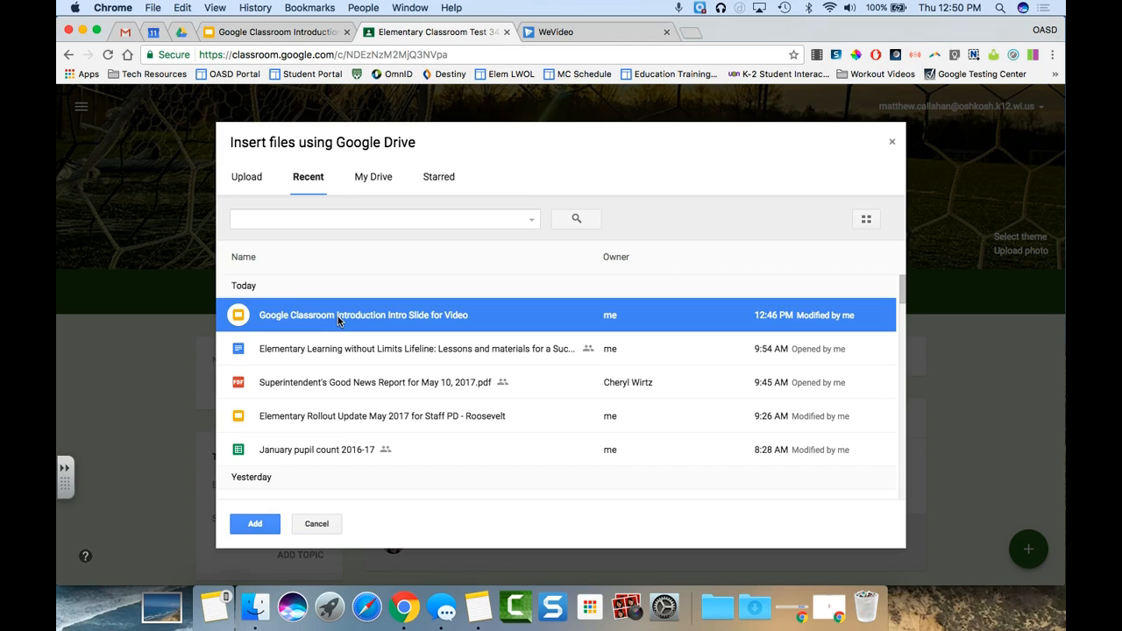
click(254, 523)
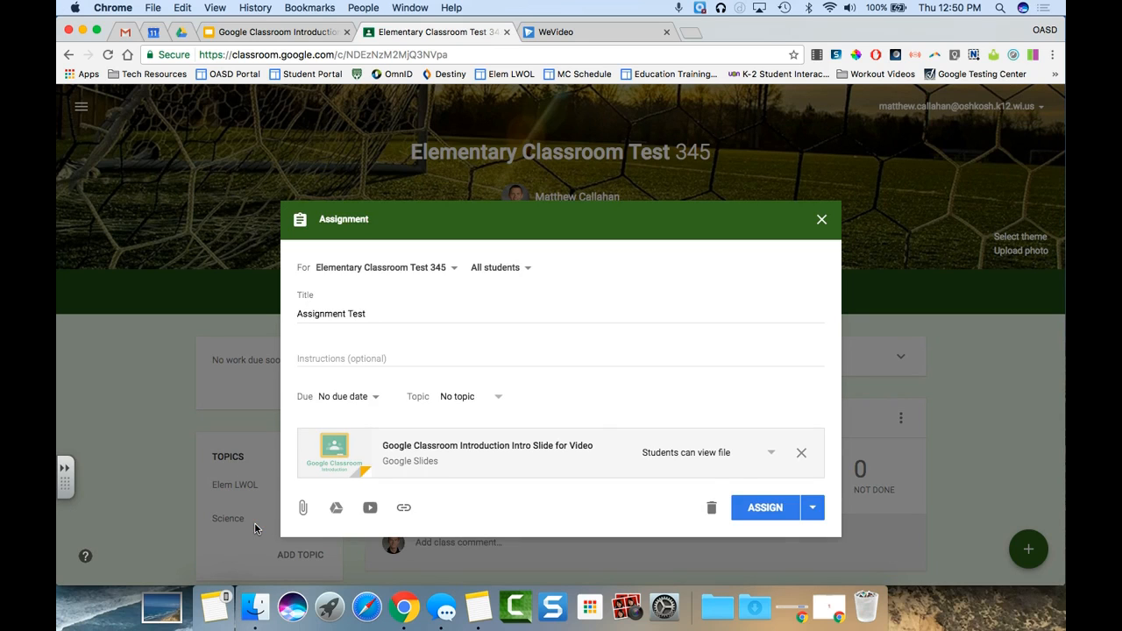
click(772, 453)
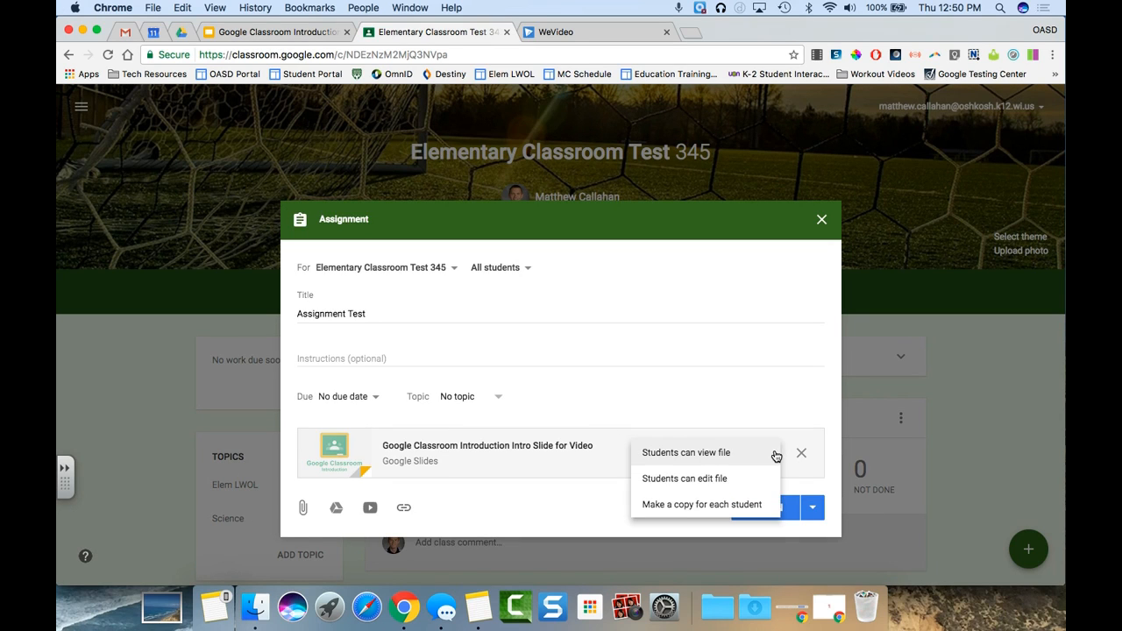
mouse_move(693, 456)
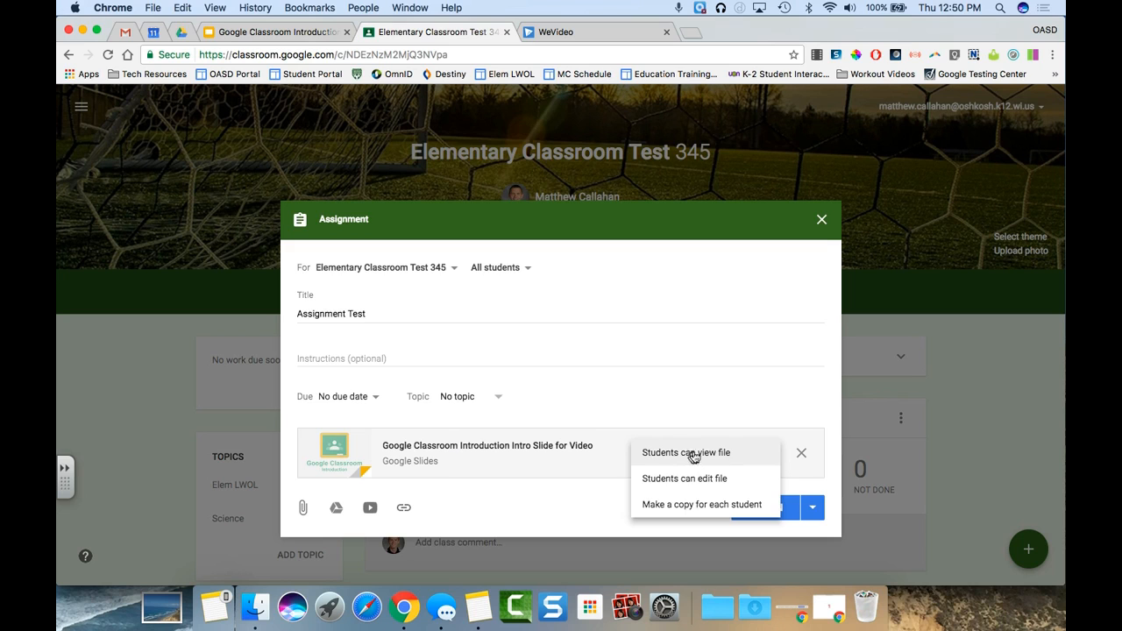
mouse_move(667, 479)
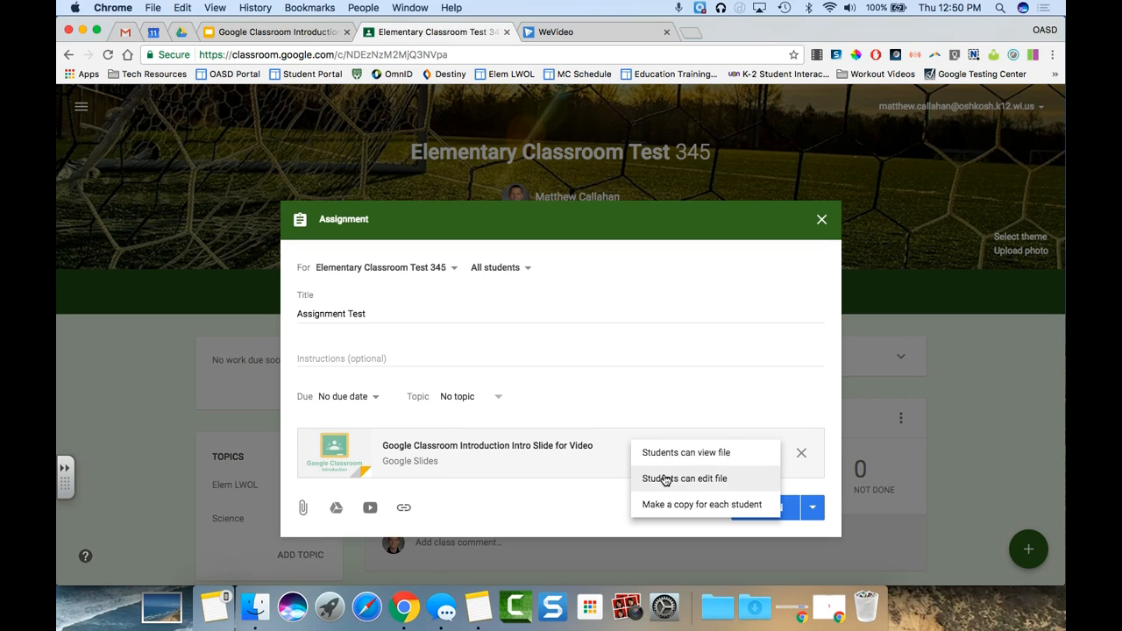
mouse_move(682, 512)
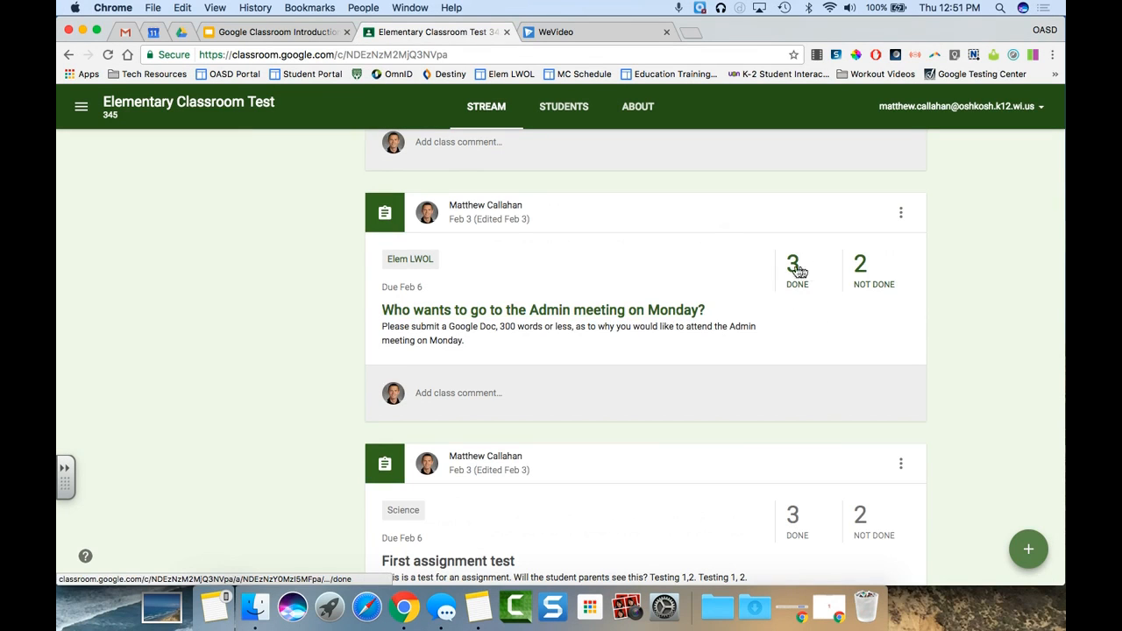
mouse_move(793, 271)
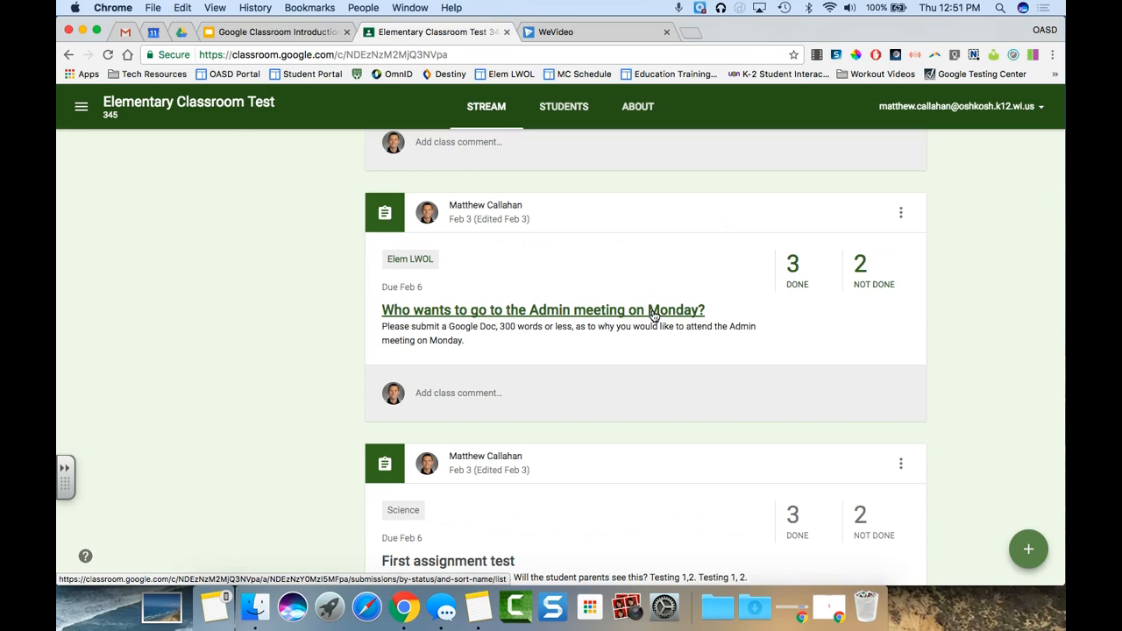
click(544, 308)
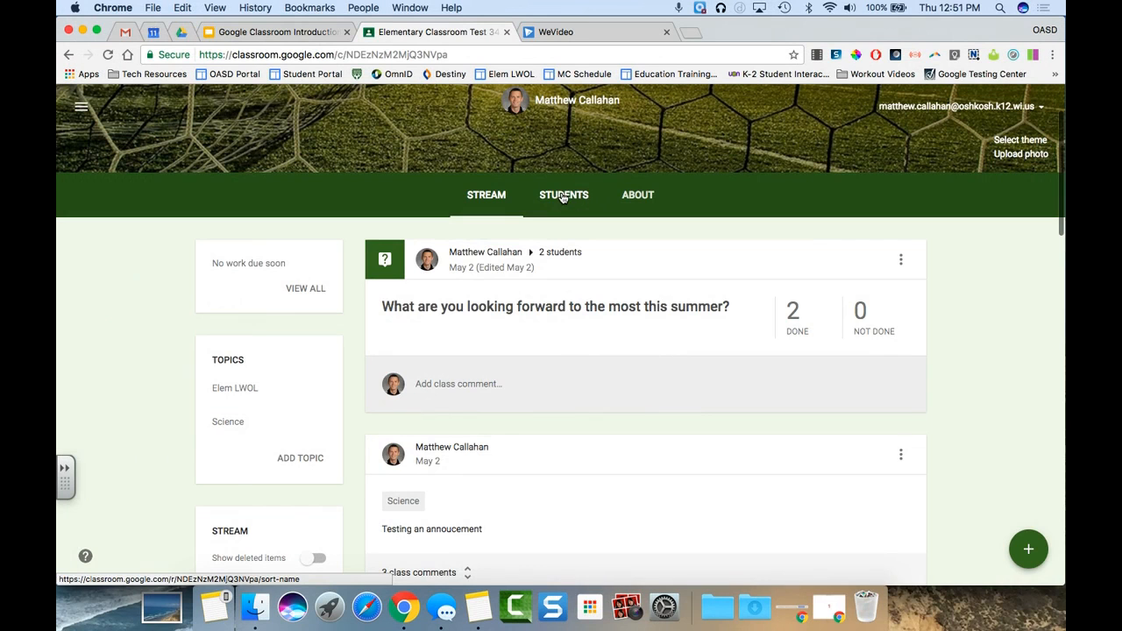
View the Students roster listing enrolled students and their guardians.
click(565, 194)
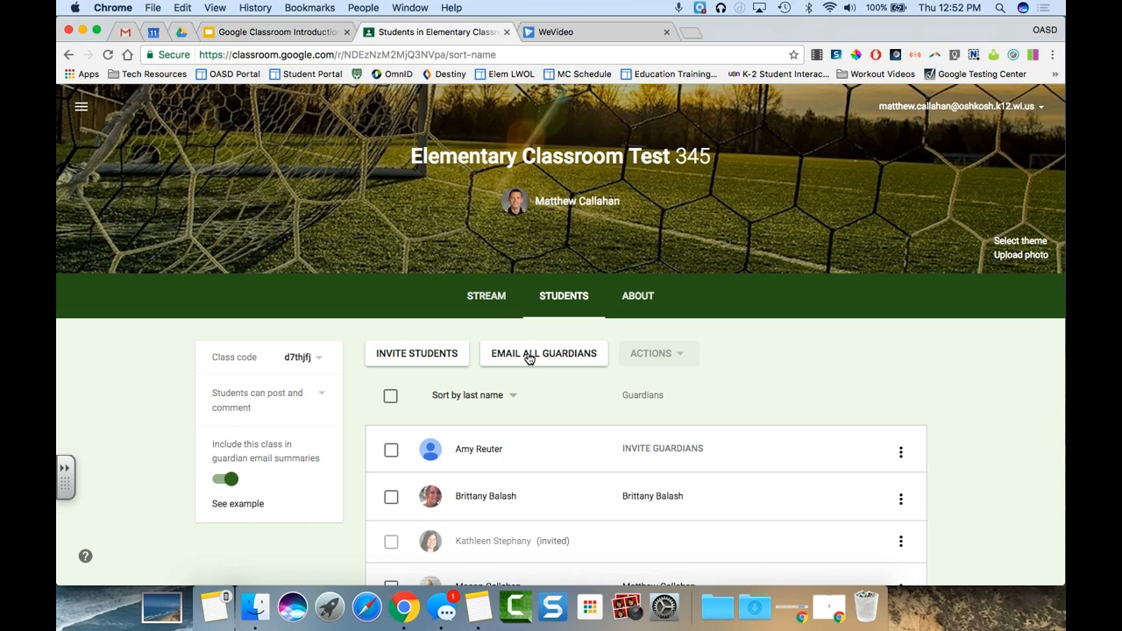
mouse_move(488, 295)
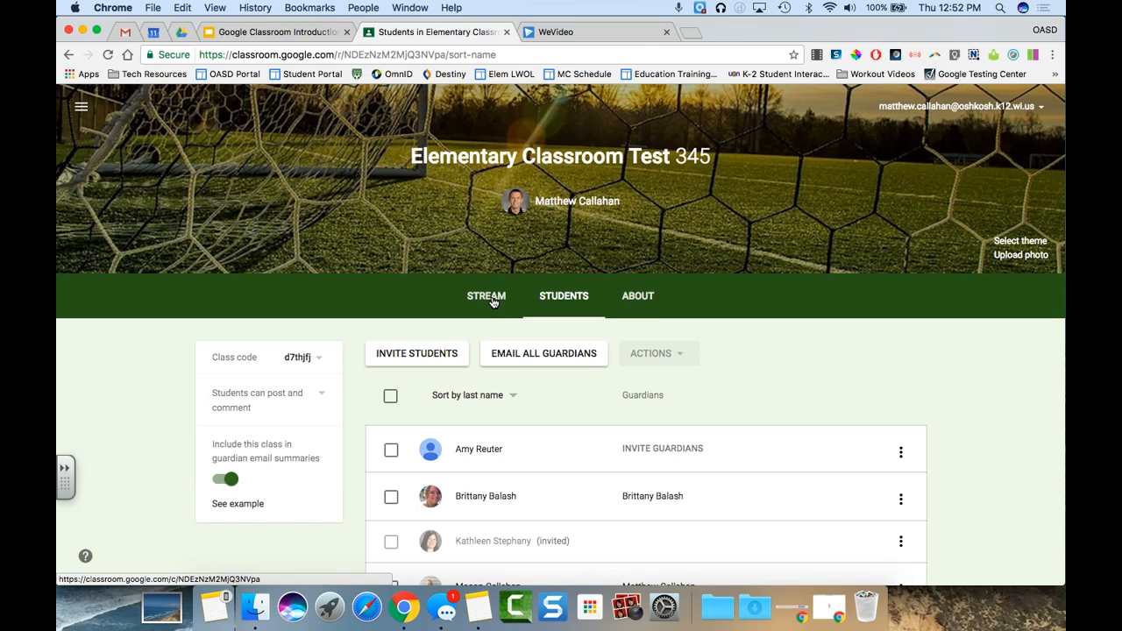
Go back to the class stream showing the summer question post.
click(486, 294)
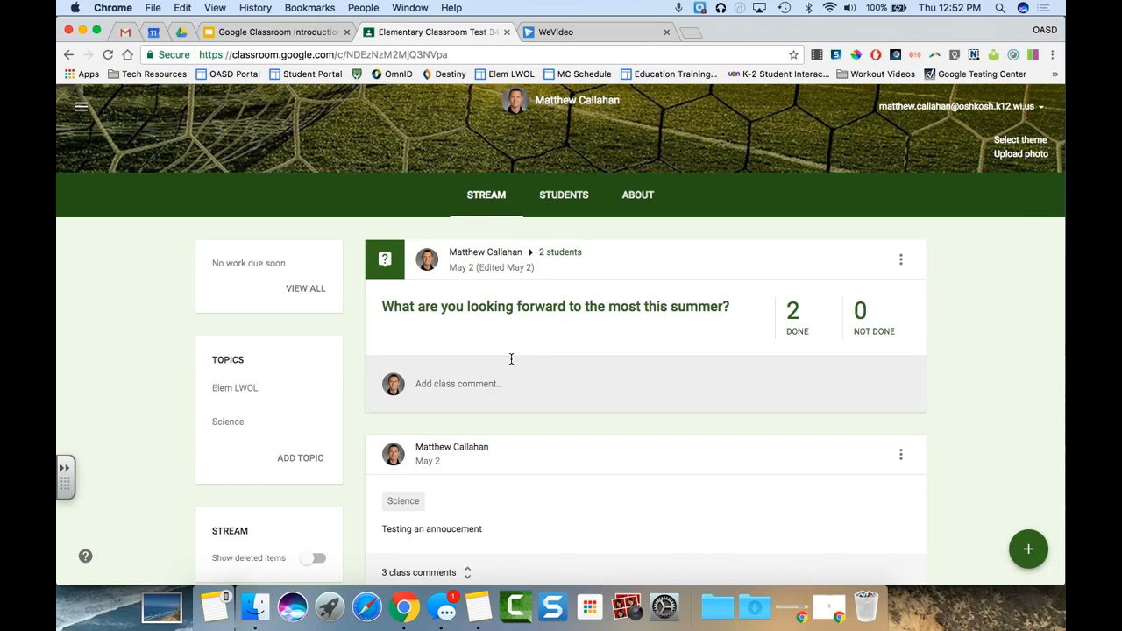
scroll(down, 3)
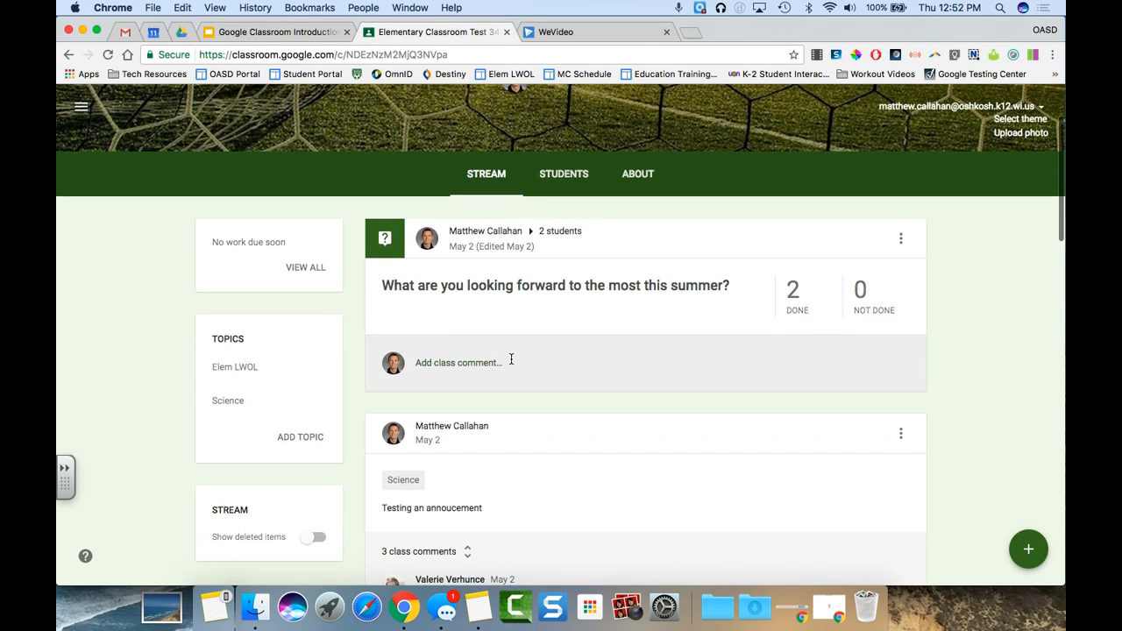